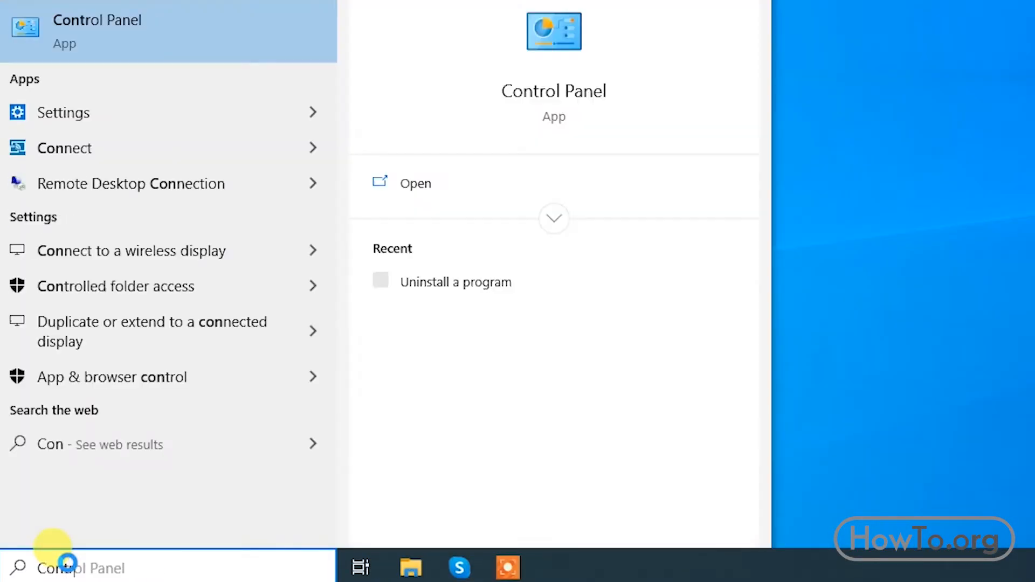
Search the Start menu for 'Contrl' to locate the Control Panel app.
text(Contrl)
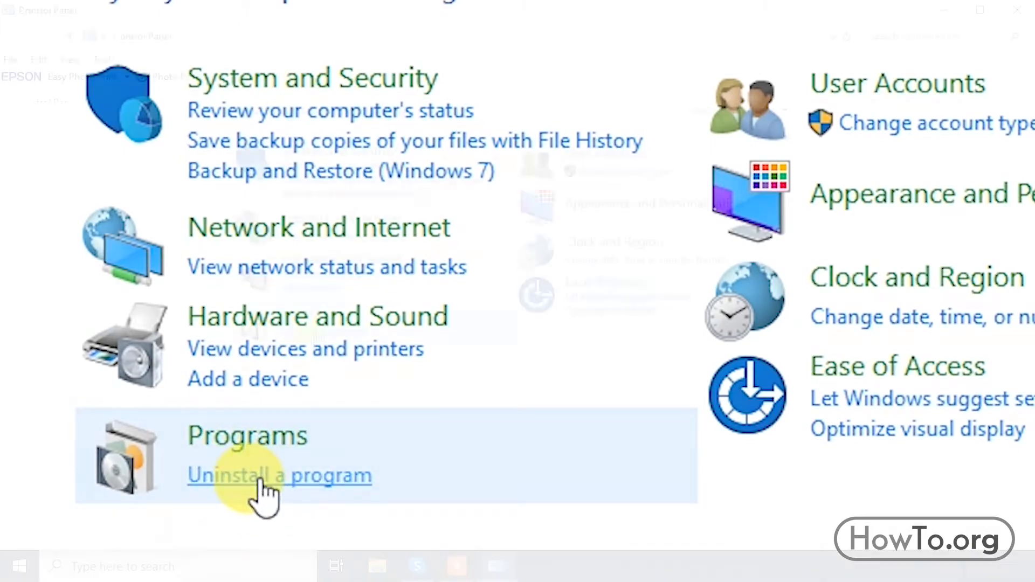
Filter the installed programs list to 'Skype' and select the Skype 8.61 entry.
click(280, 476)
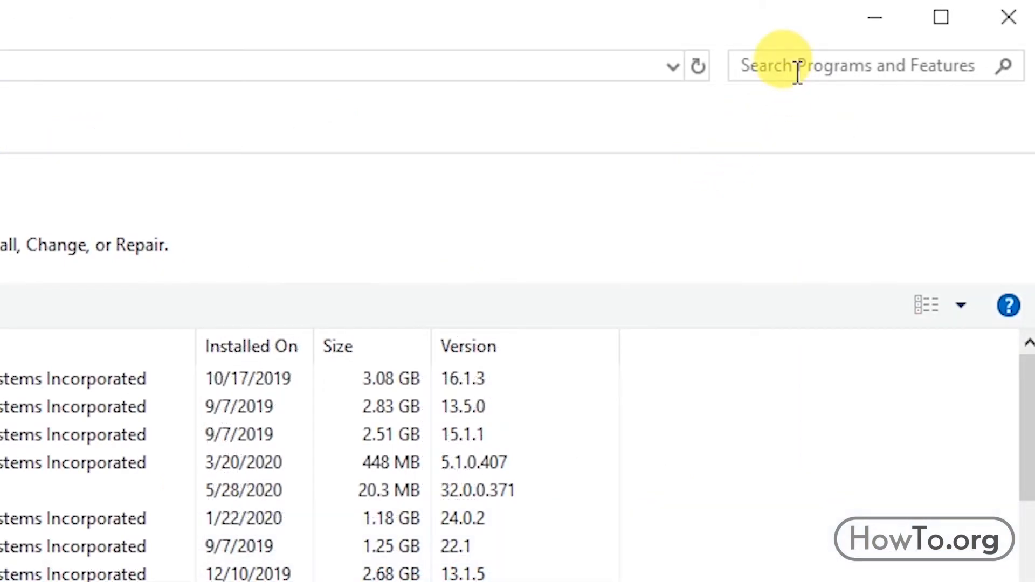
text(Skype)
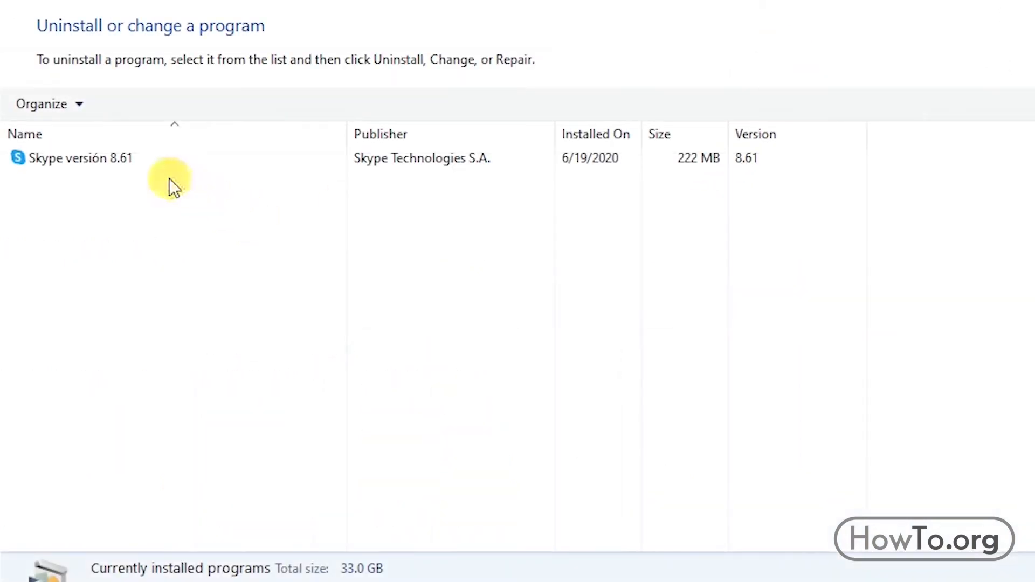
click(99, 157)
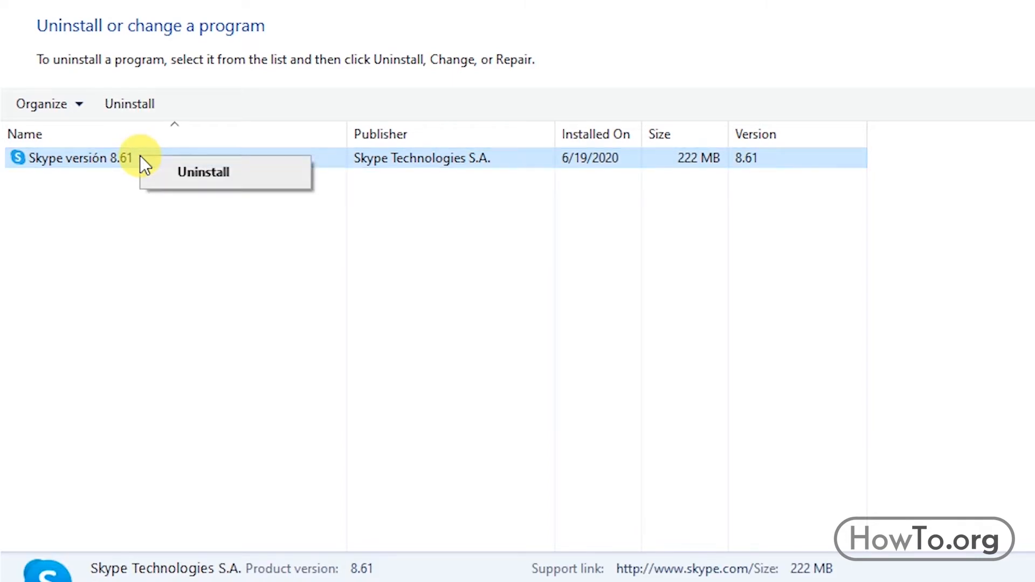
Uninstall Skype 8.61 with all its components, confirming and acknowledging the removal.
click(203, 172)
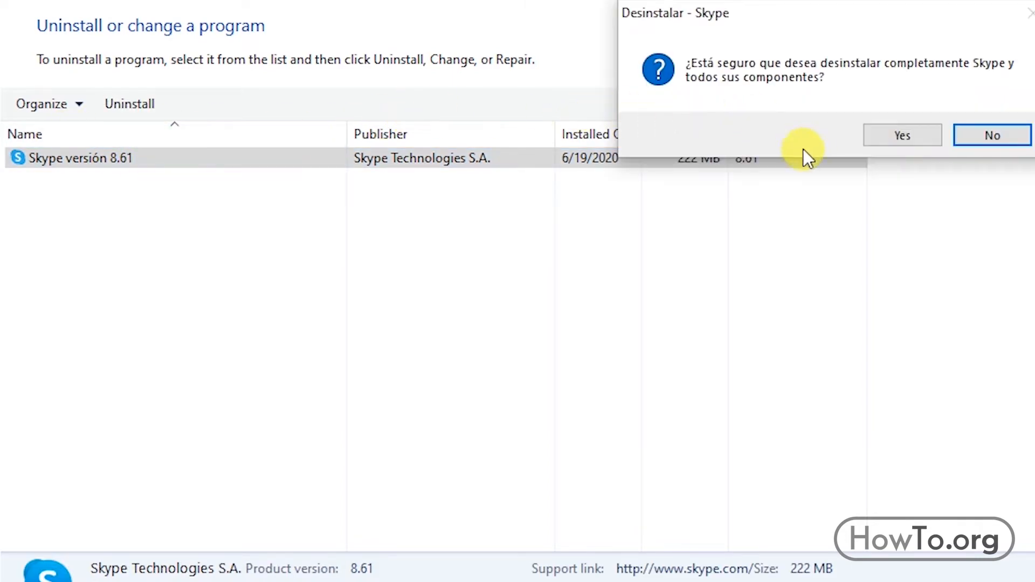
mouse_move(888, 125)
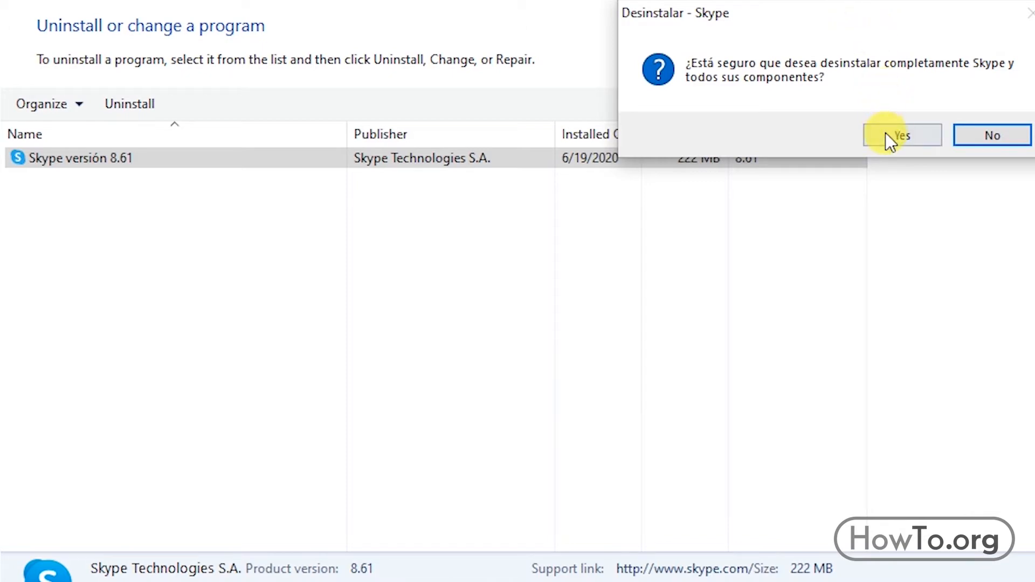
click(902, 136)
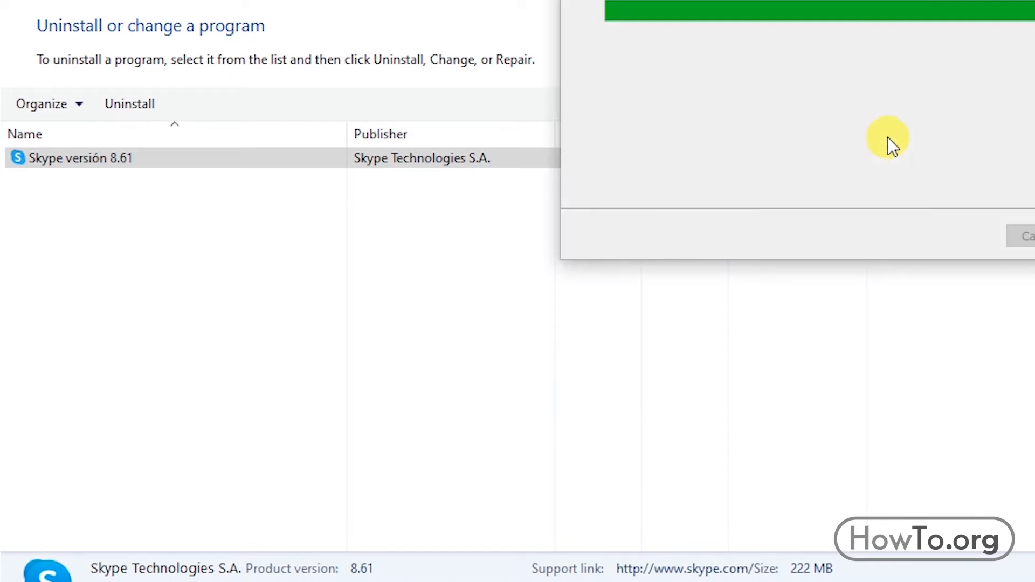
click(976, 136)
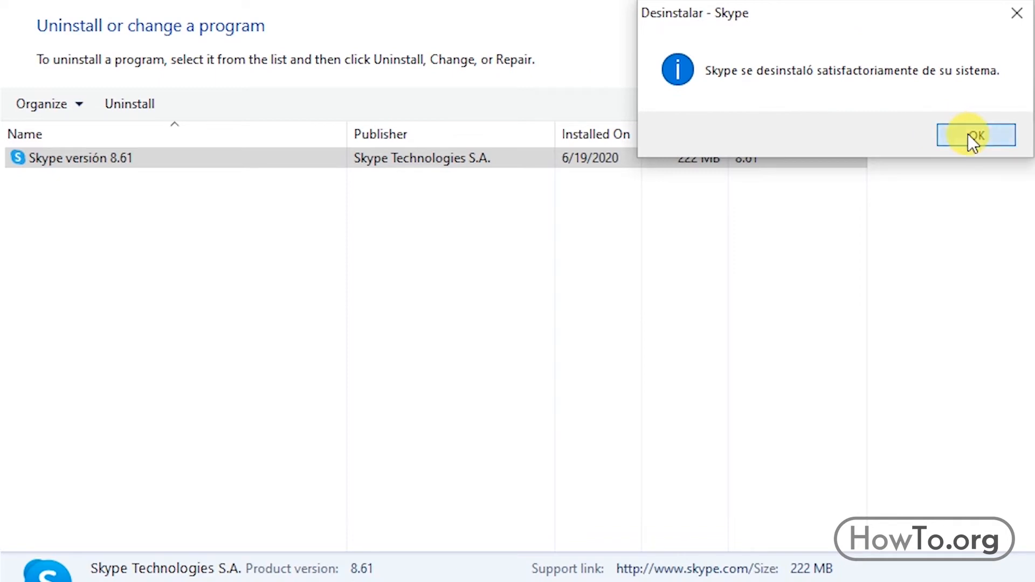
click(976, 135)
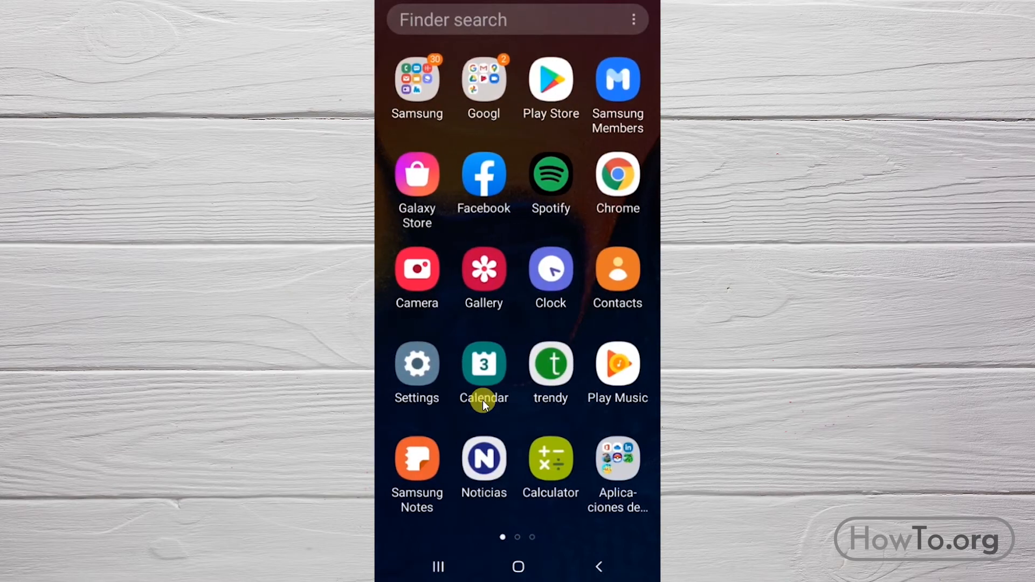
mouse_move(417, 362)
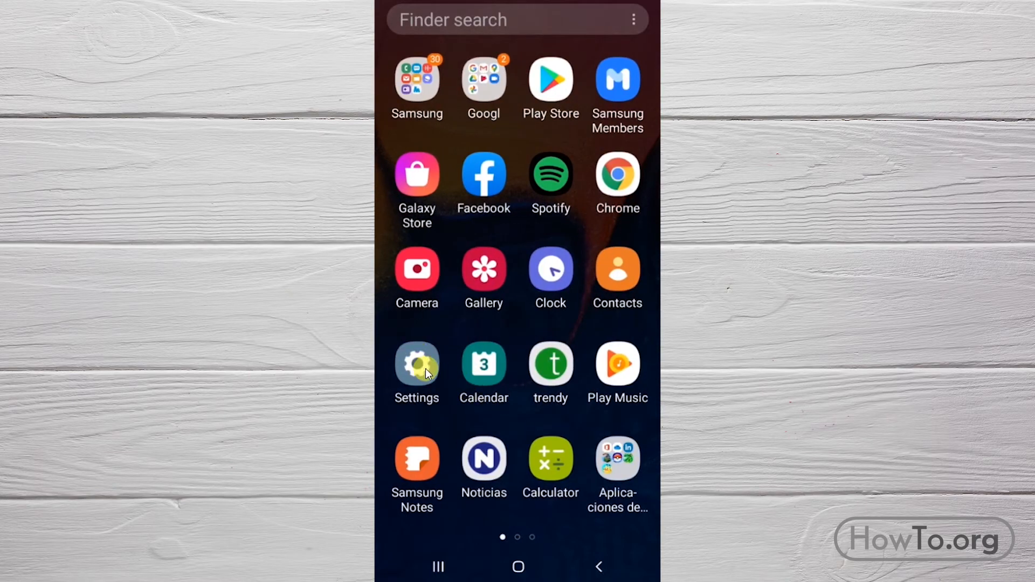
Launch the phone's Settings and go into the Apps section.
click(416, 362)
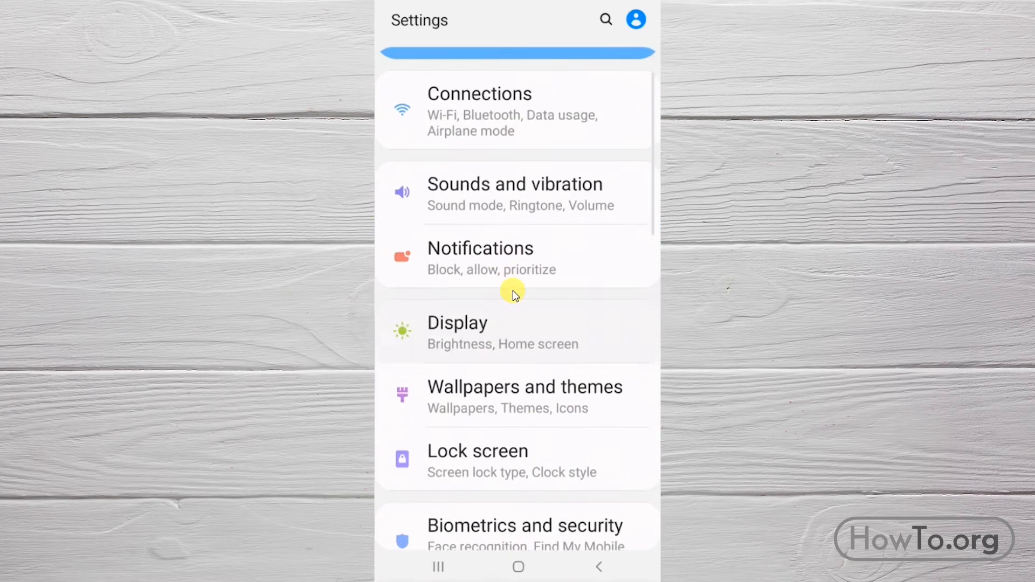
scroll(down, 3)
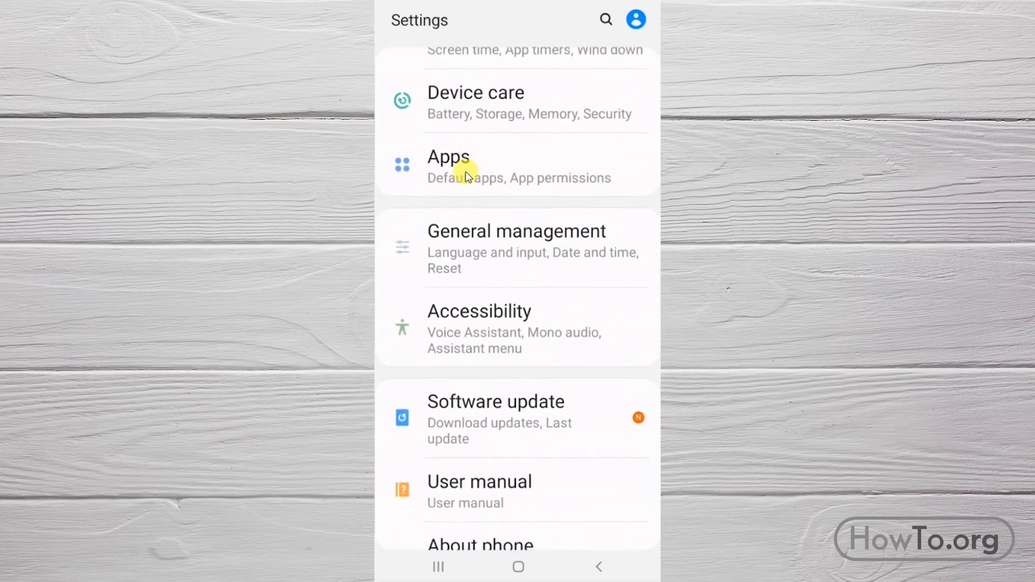
click(462, 167)
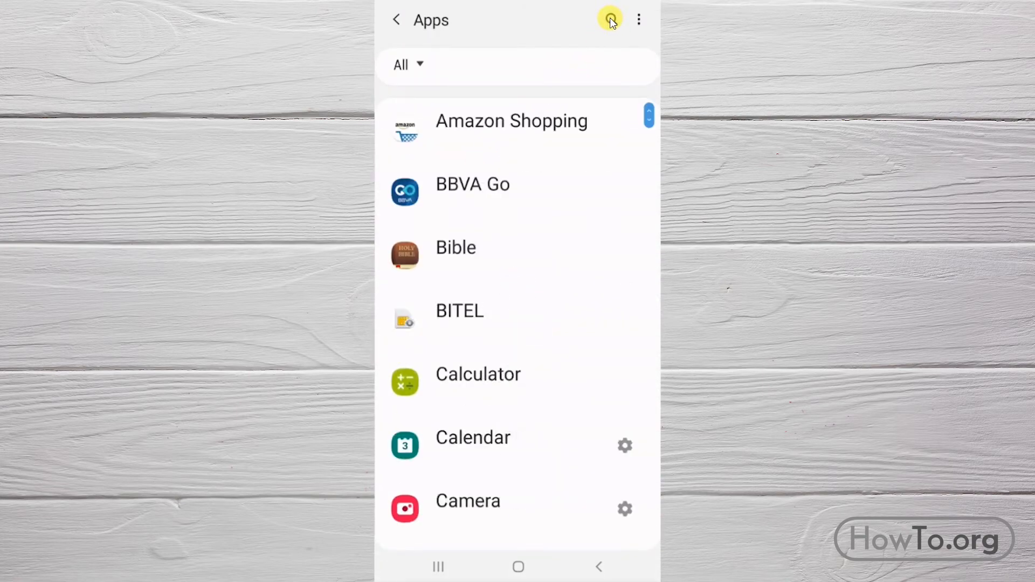
Search the apps list for 'skype', enter its App info page and start its uninstall.
click(608, 19)
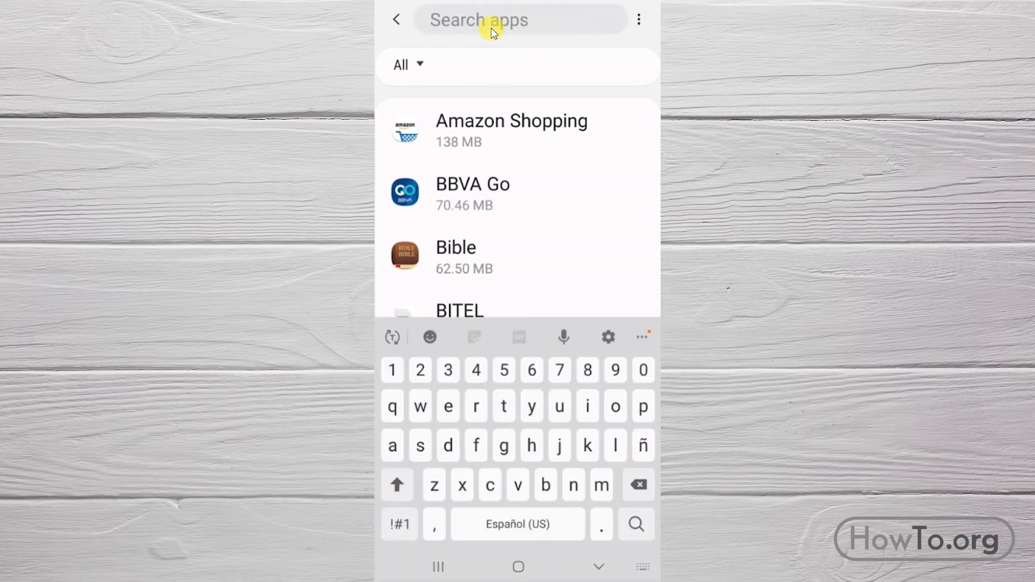
text(skype)
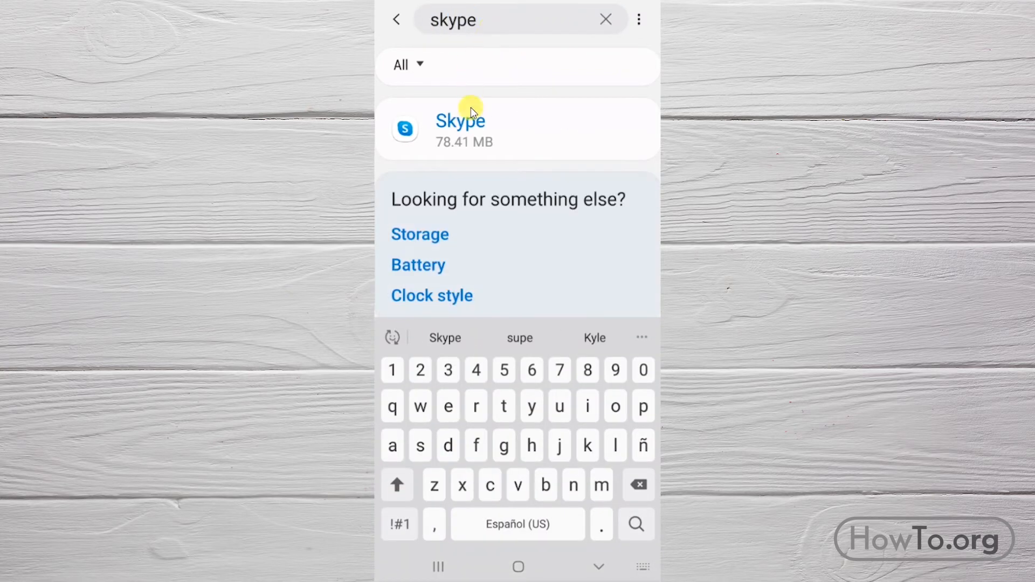
mouse_move(483, 156)
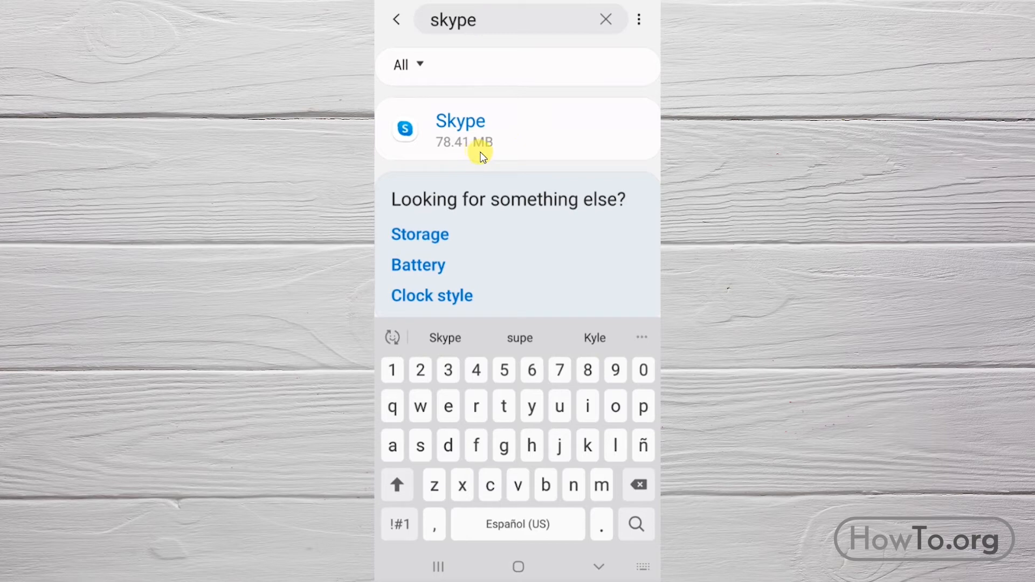
click(460, 129)
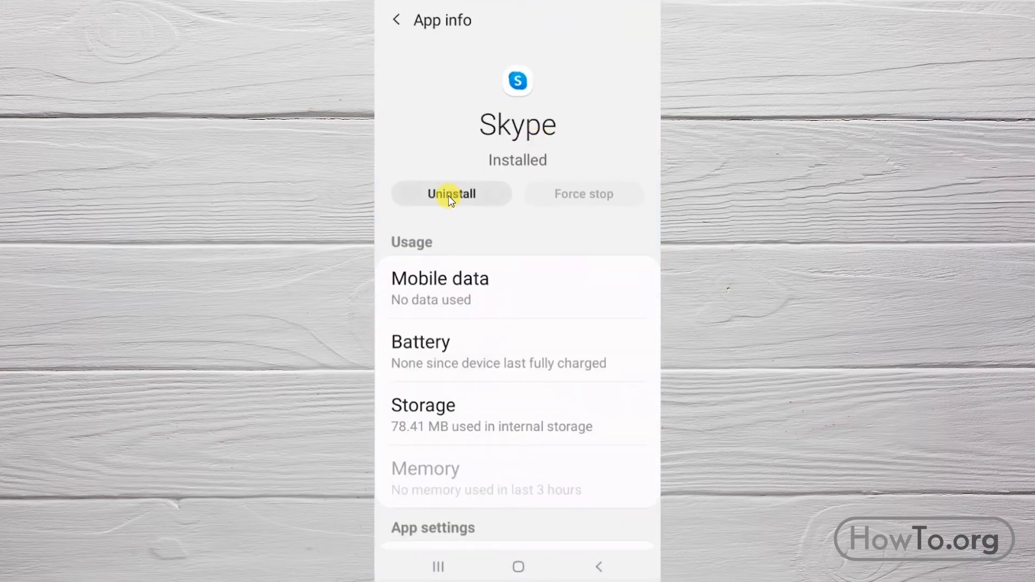
click(452, 193)
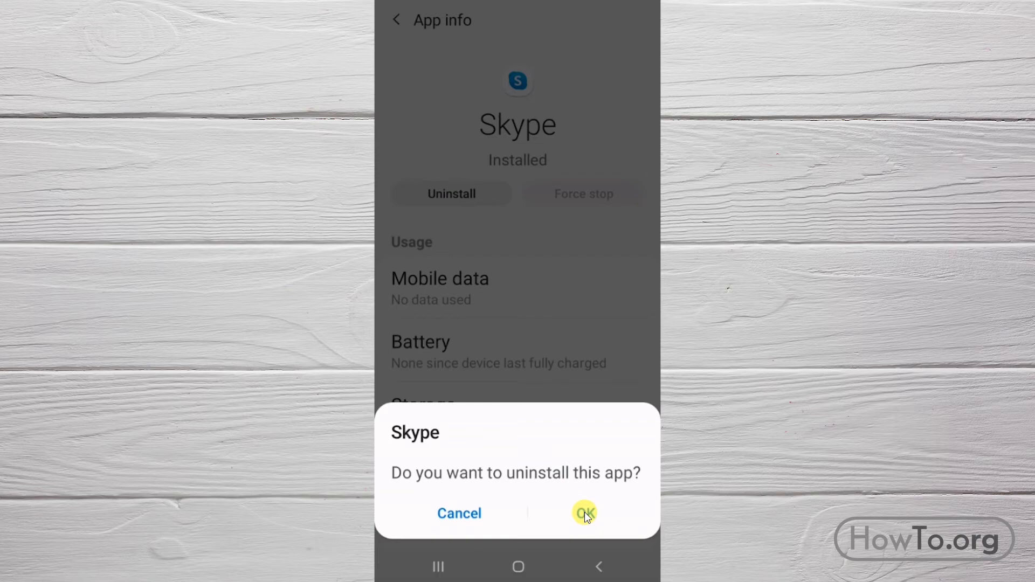
Confirm Skype's removal, then launch Play Store and go to My apps & games.
click(584, 513)
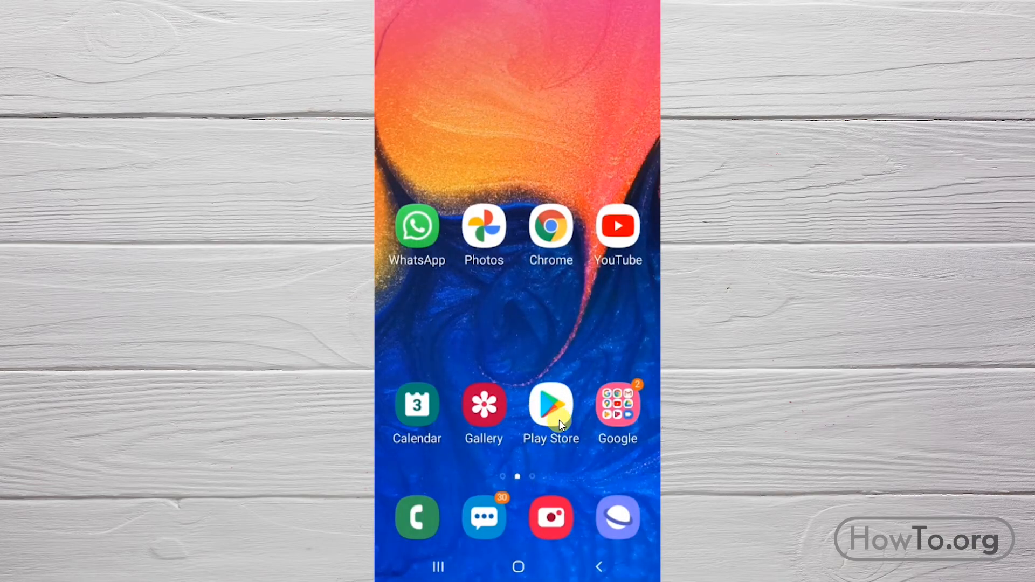
click(551, 402)
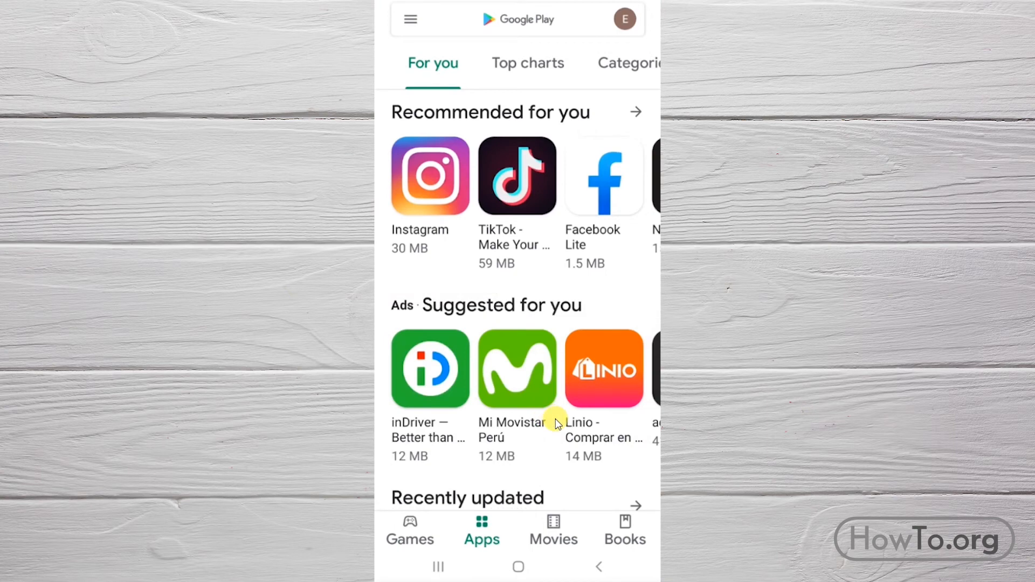
click(410, 18)
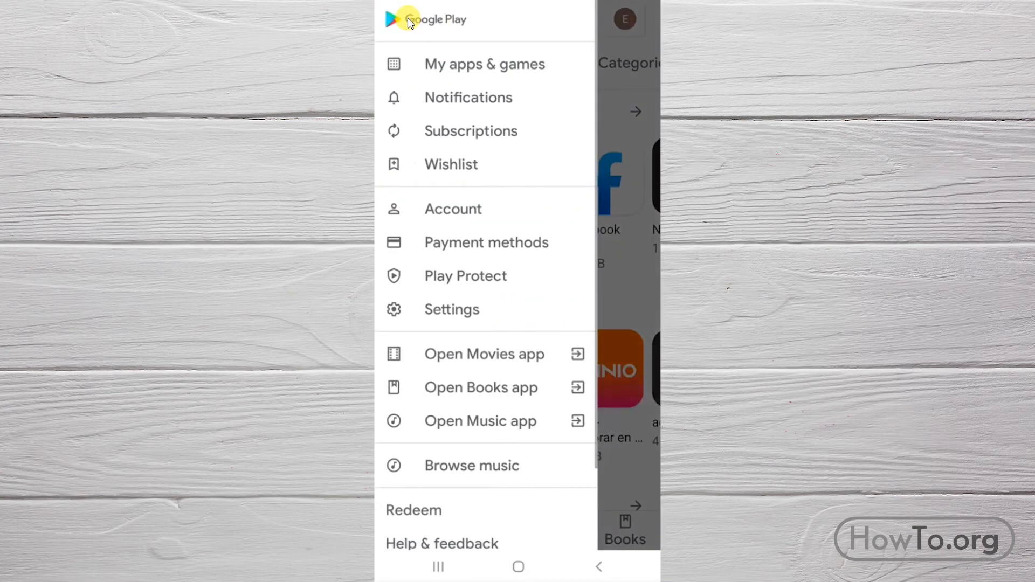
click(485, 63)
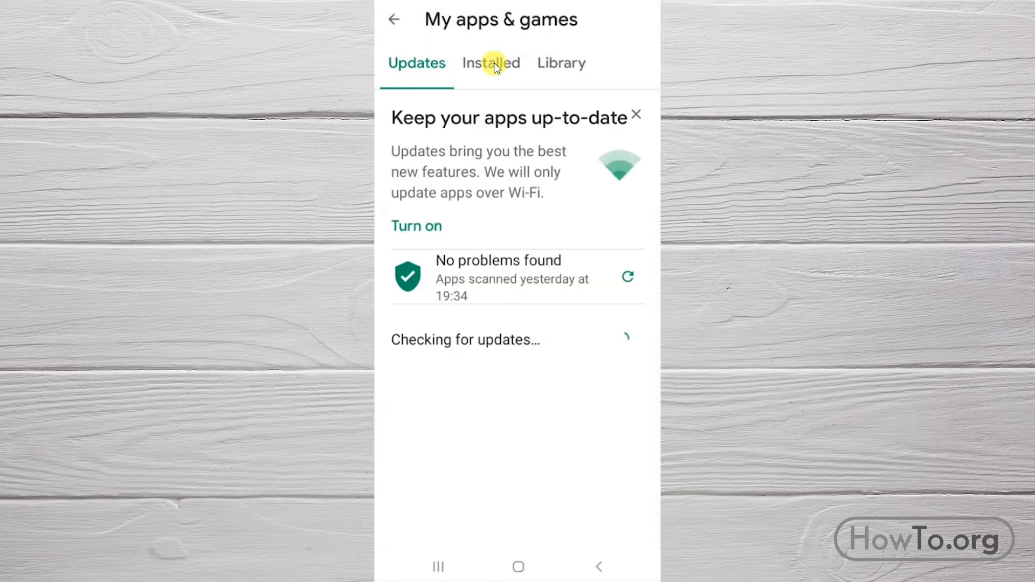
Locate 'Skype - free IM & video calls' in the Installed list and go to its store page.
click(491, 63)
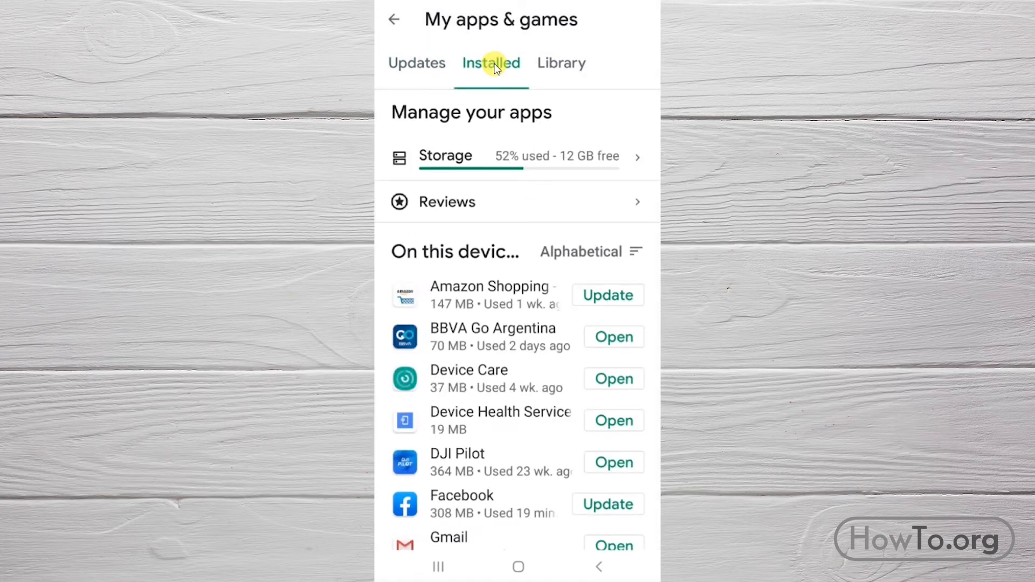
mouse_move(518, 457)
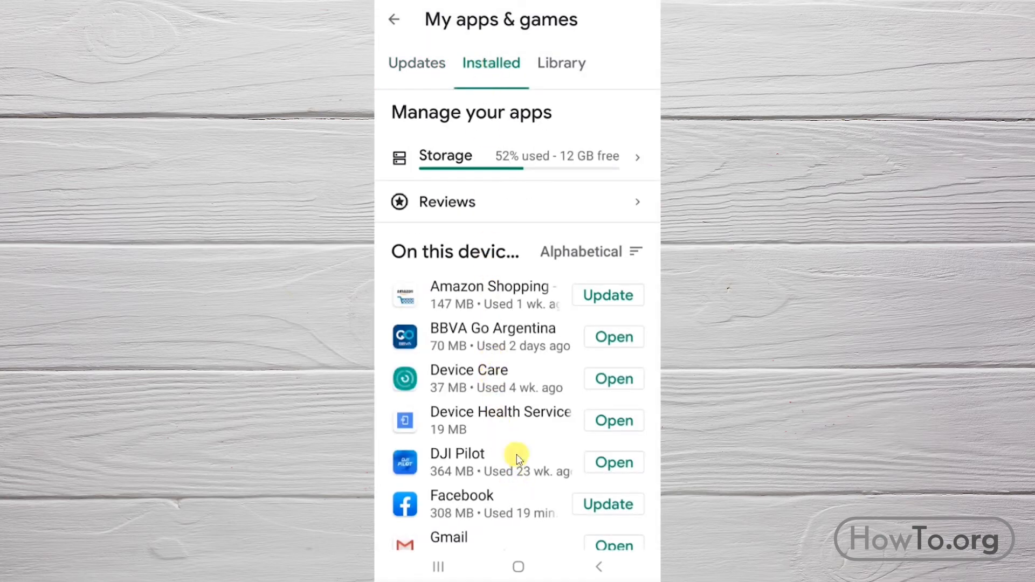
scroll(down, 3)
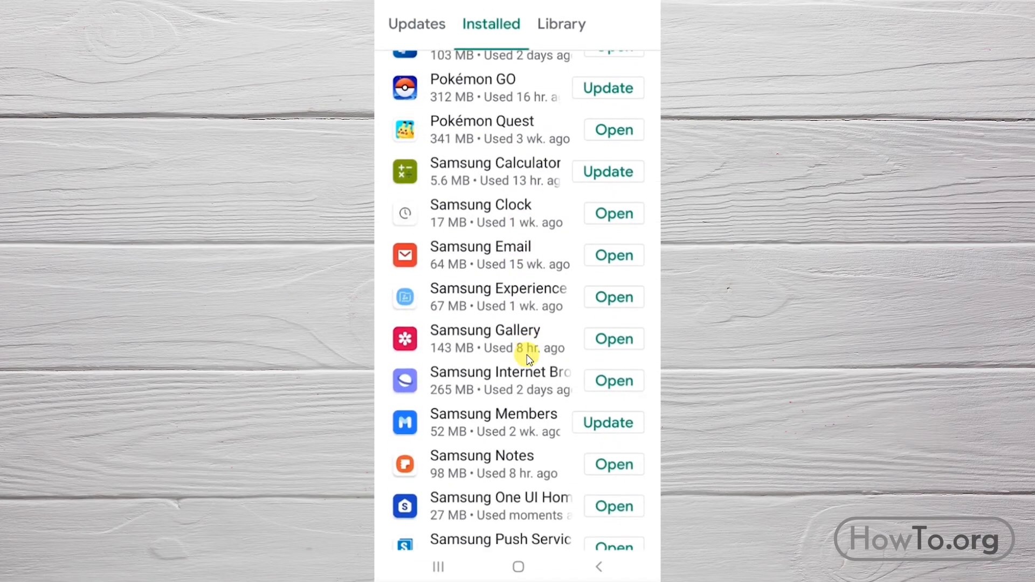
scroll(down, 3)
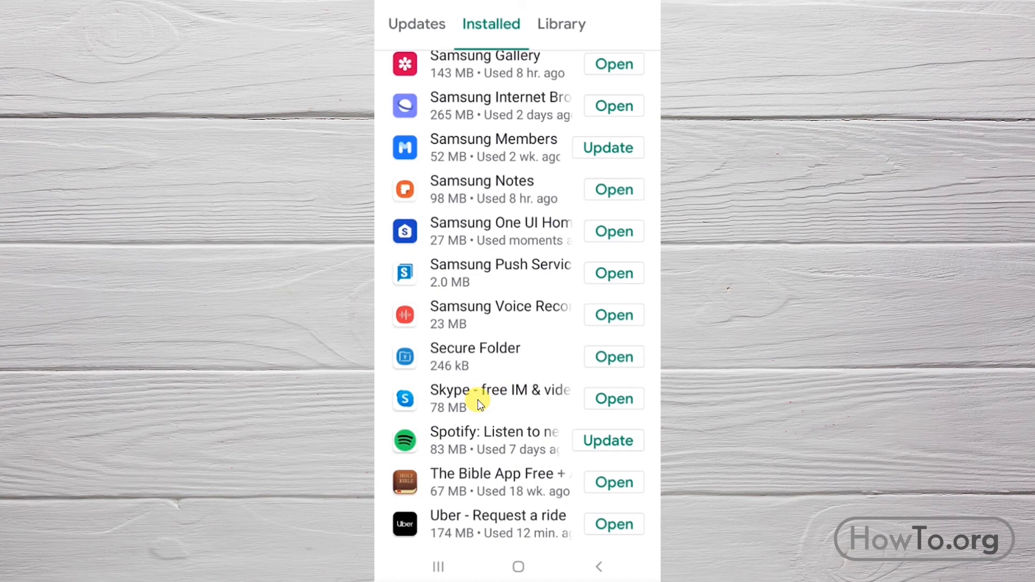
click(476, 398)
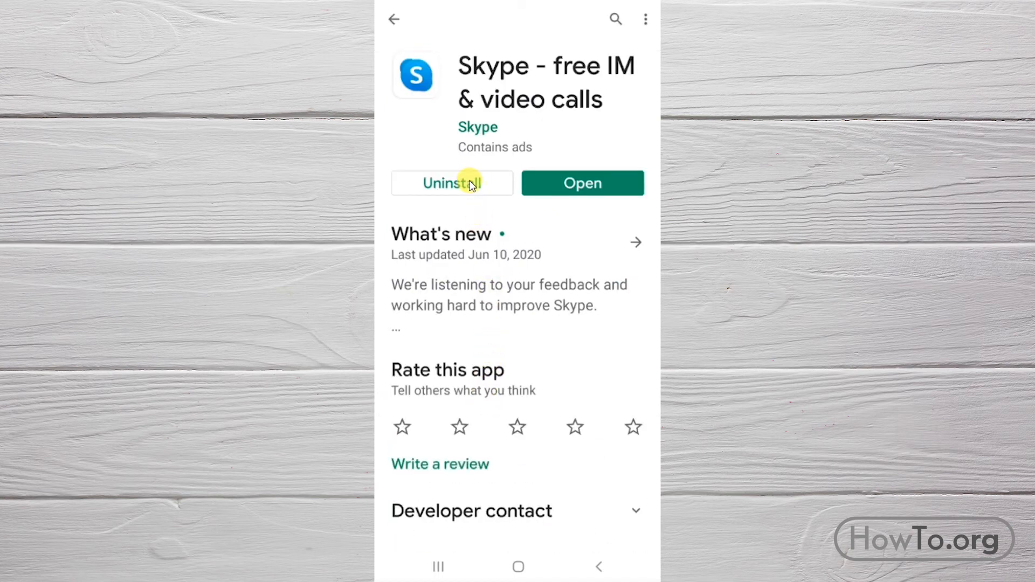
Uninstall Skype from its Play Store page and confirm the removal.
click(452, 183)
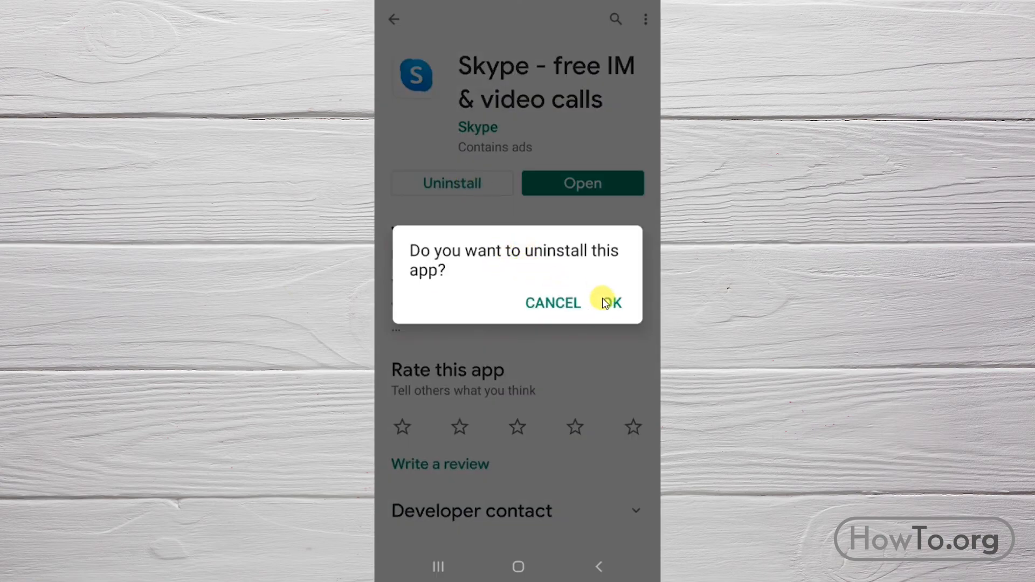
click(610, 303)
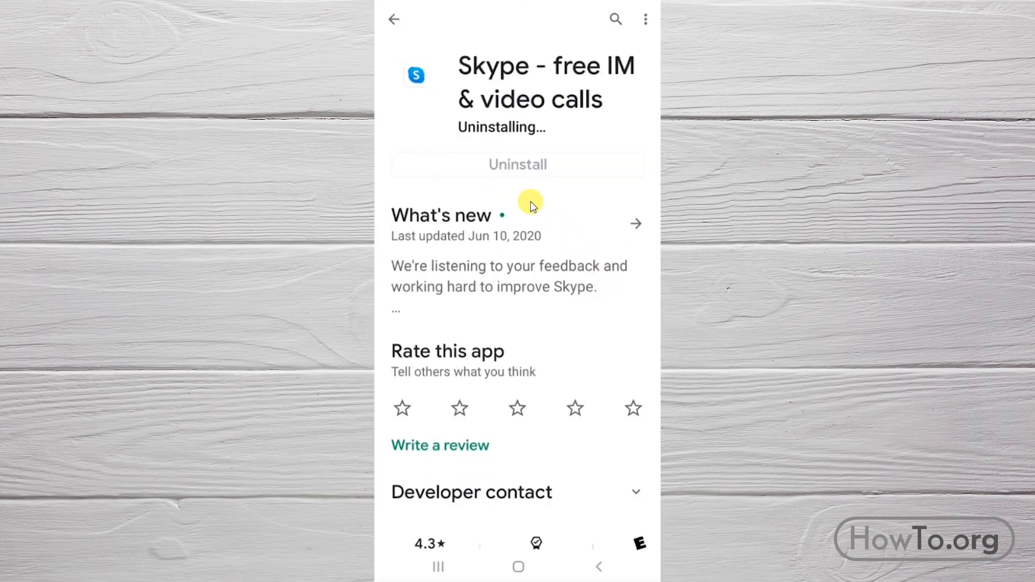